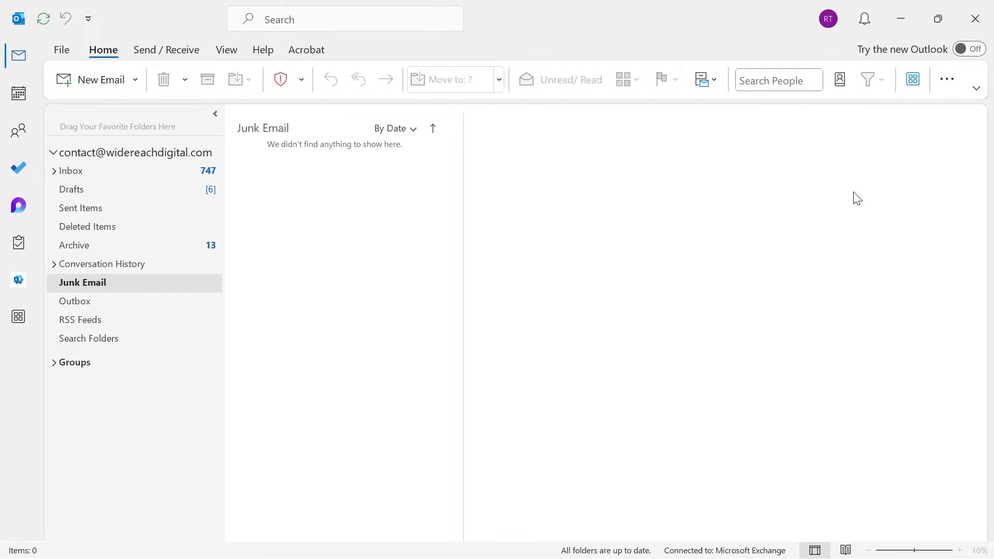
mouse_move(574, 254)
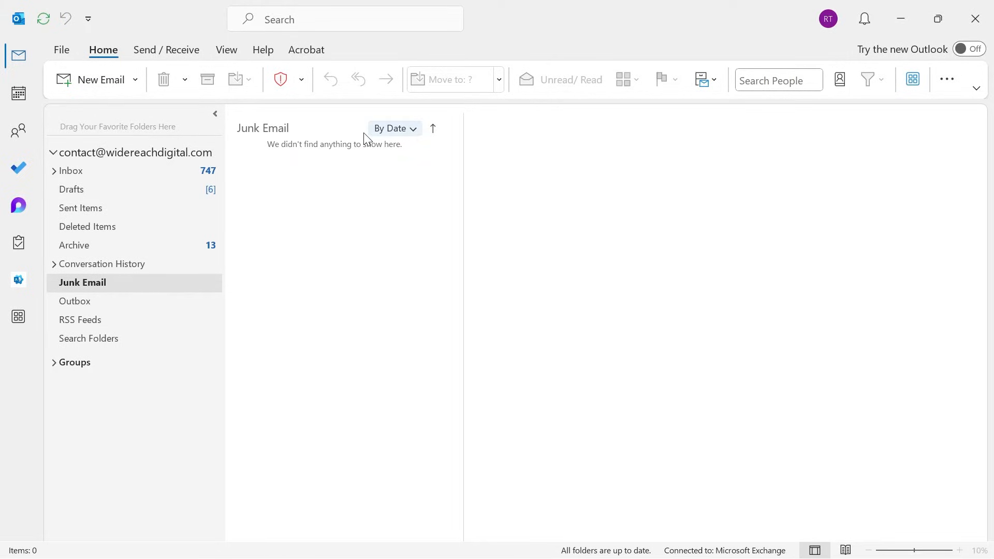
mouse_move(87, 81)
text(g)
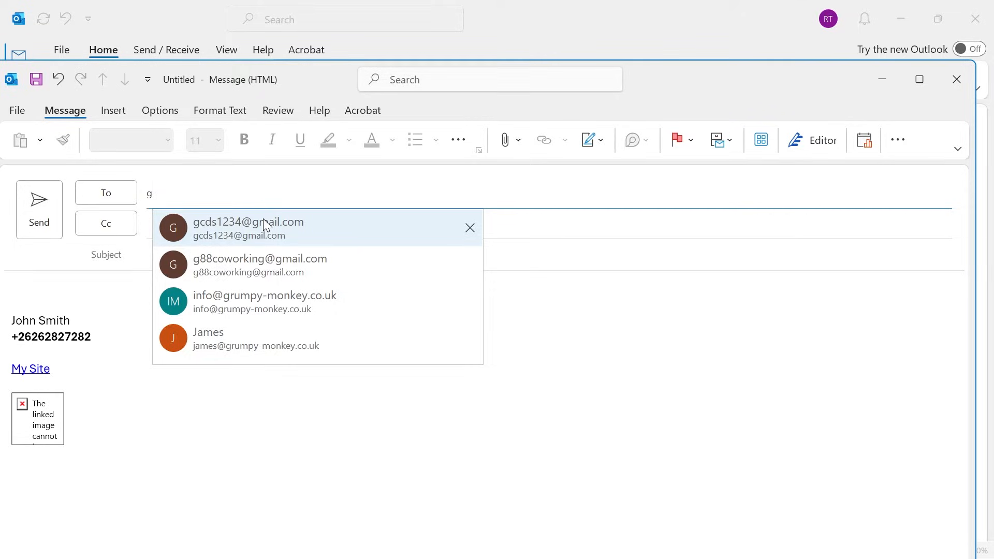
click(247, 228)
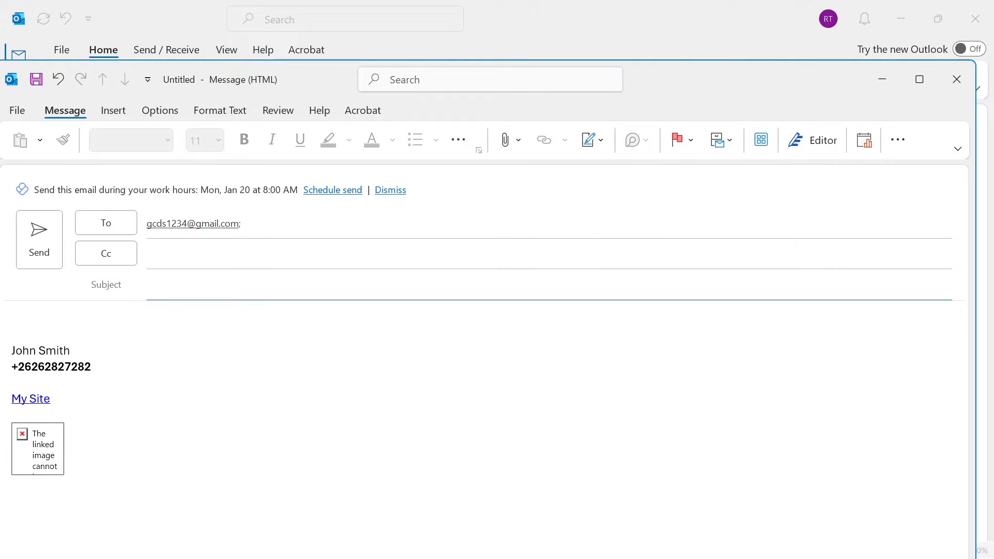
text(Email)
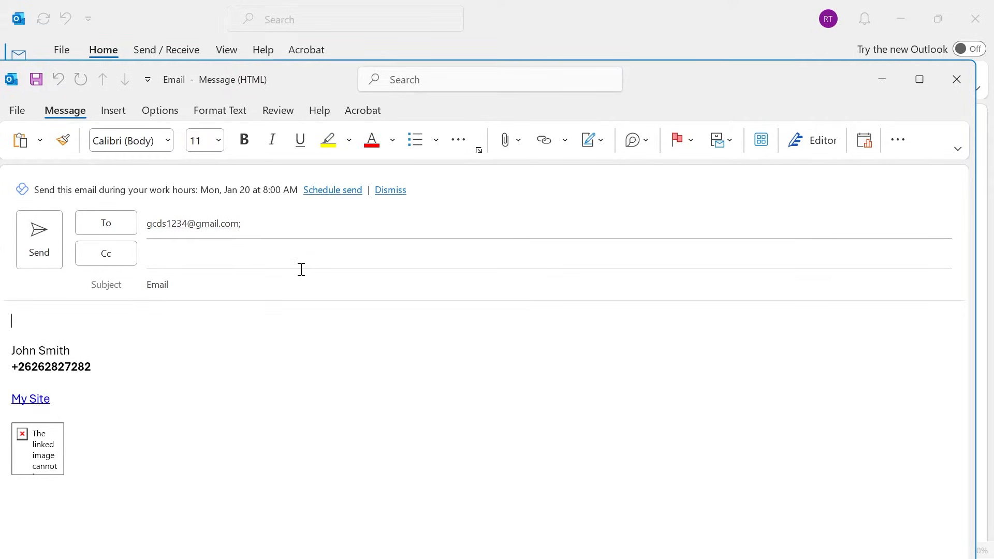
mouse_move(17, 111)
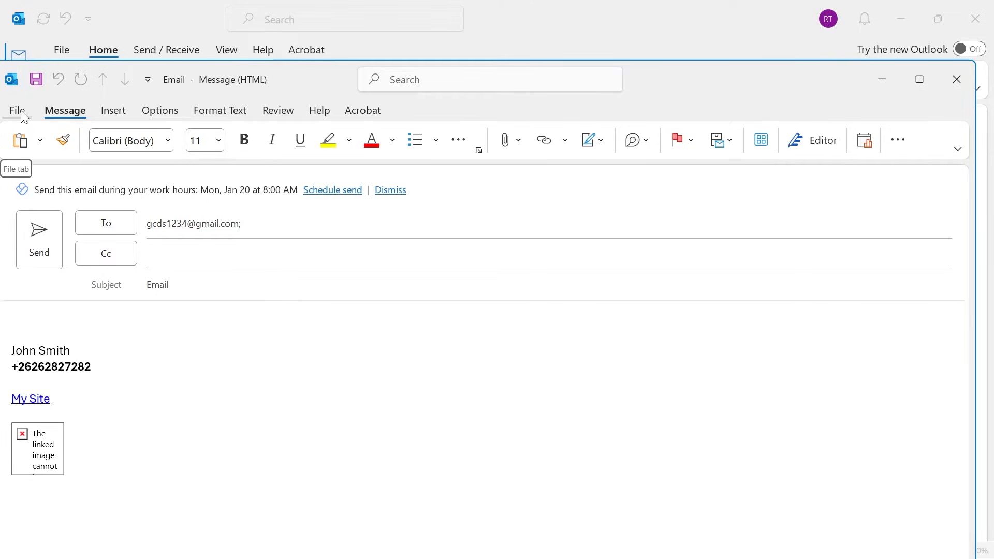
click(17, 110)
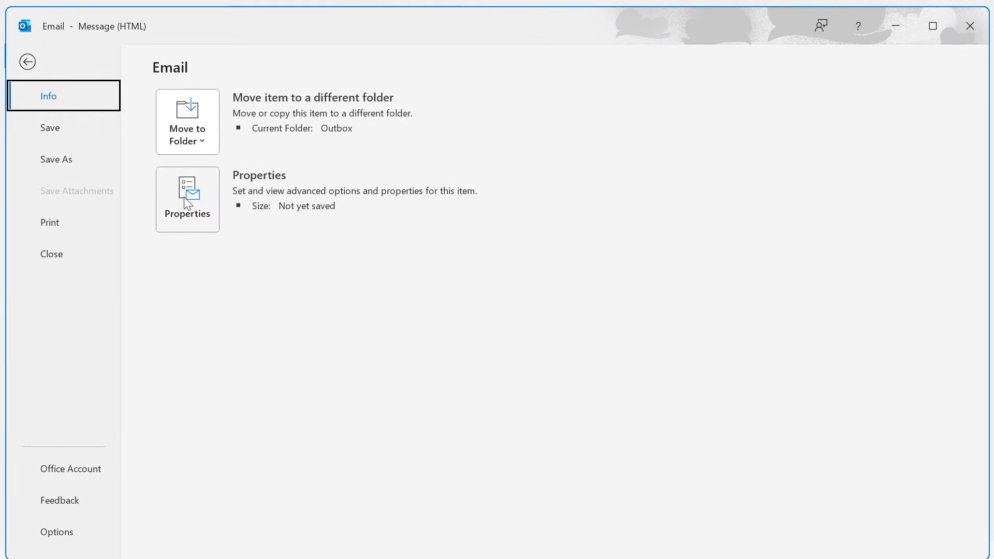
click(187, 199)
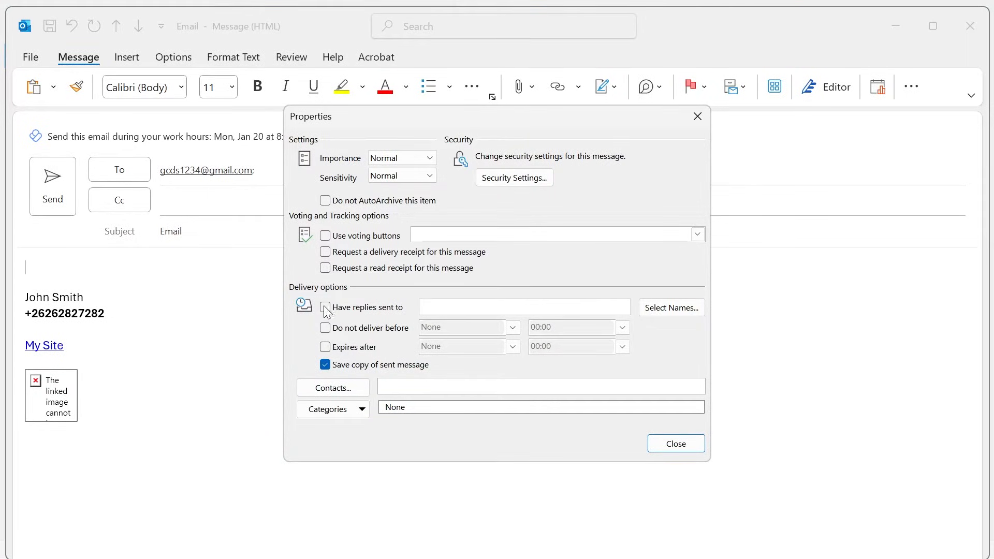
Enable 'Do not deliver before' set to 18/01/2025 at 17:00, then close Properties
click(324, 328)
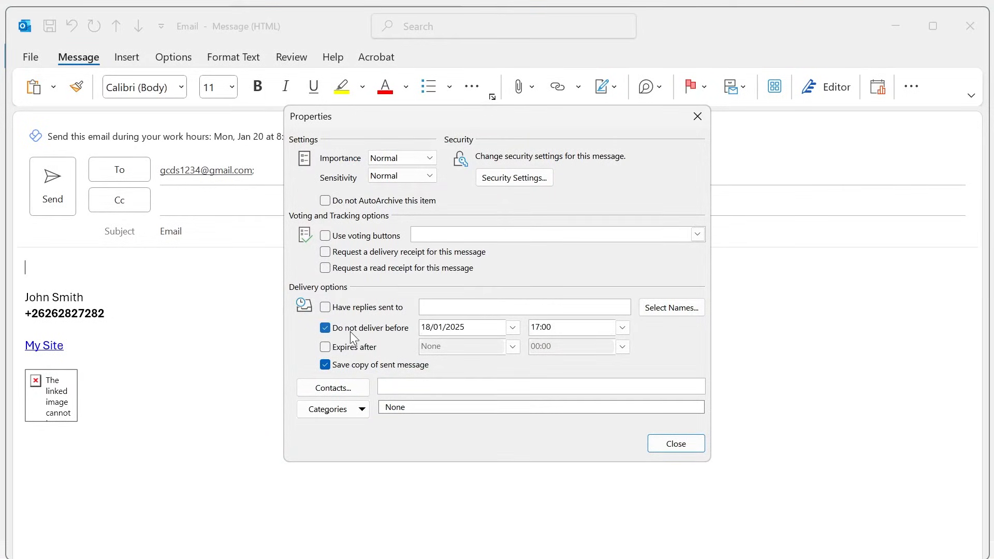
click(512, 327)
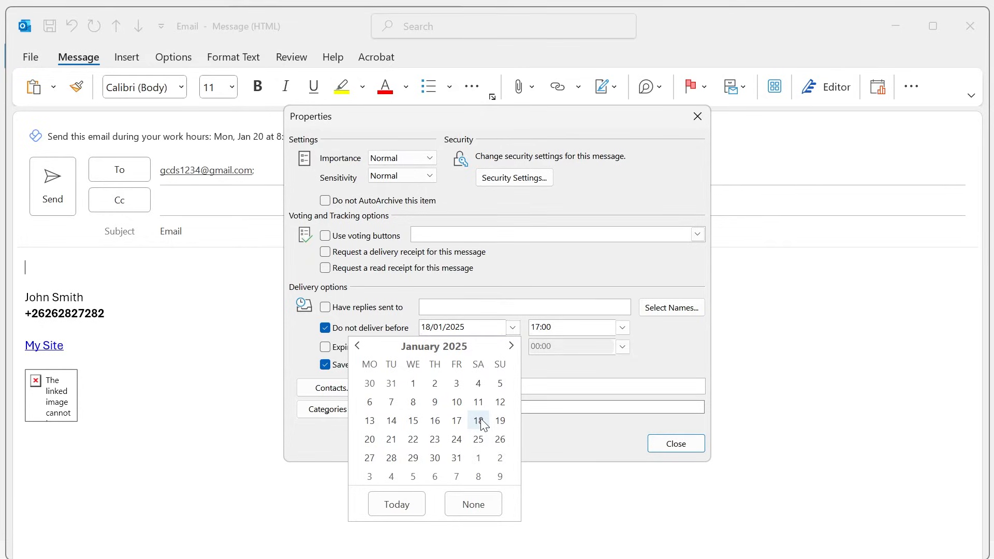
click(478, 421)
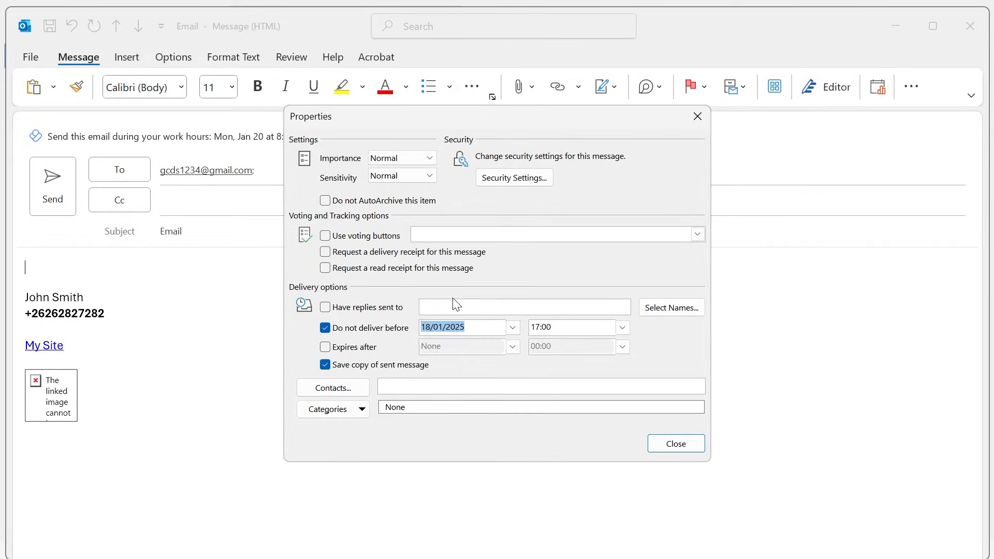
click(622, 328)
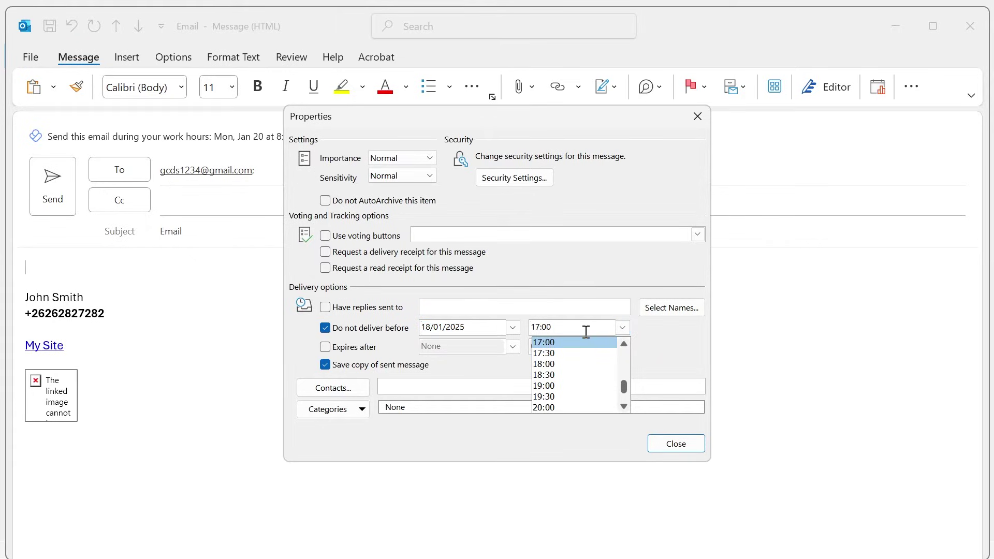
click(544, 343)
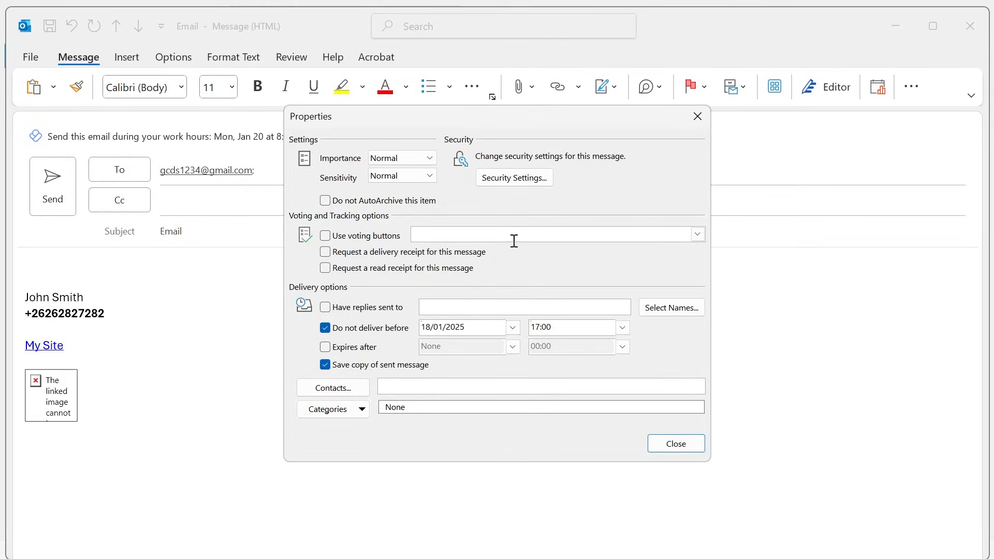
mouse_move(676, 443)
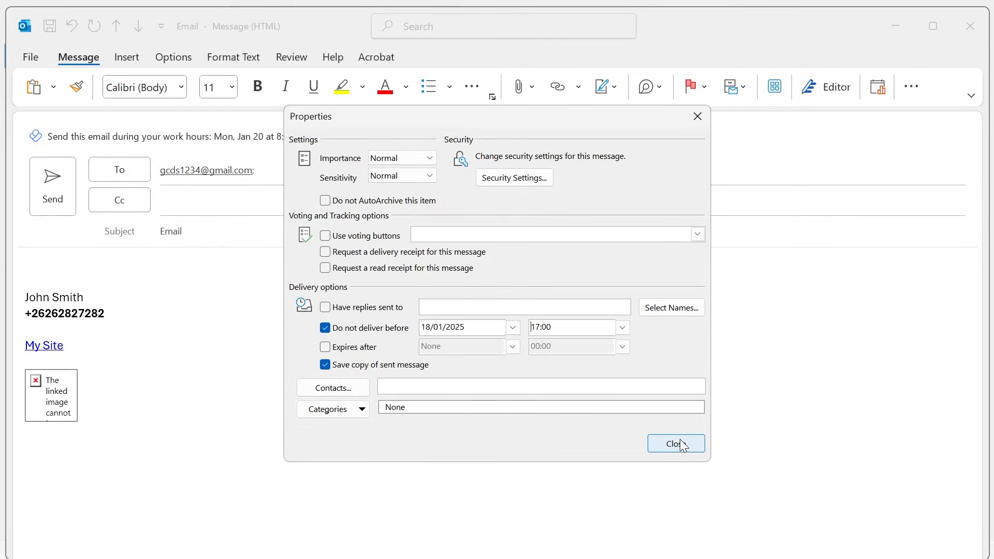
click(675, 443)
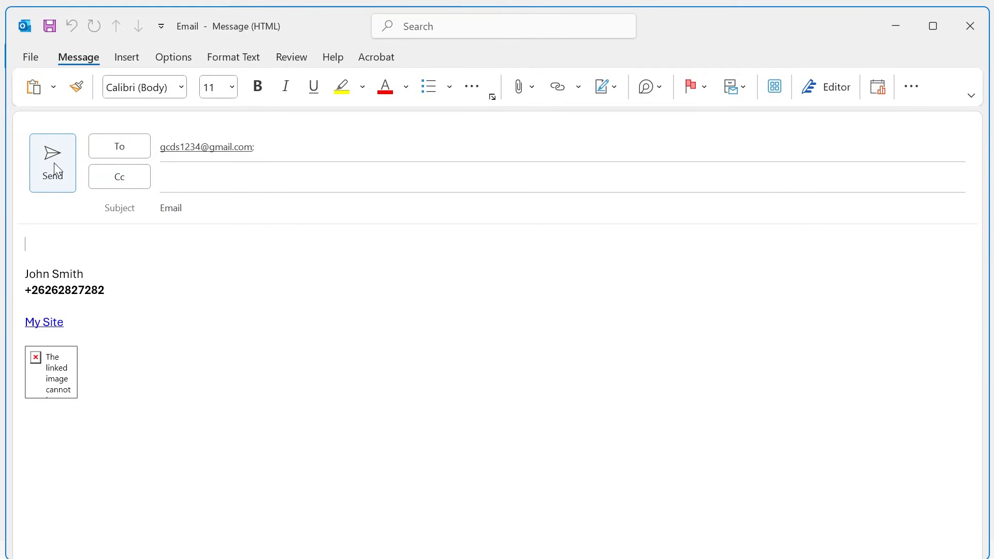
Send the delayed email and view it waiting in the Outbox
click(52, 163)
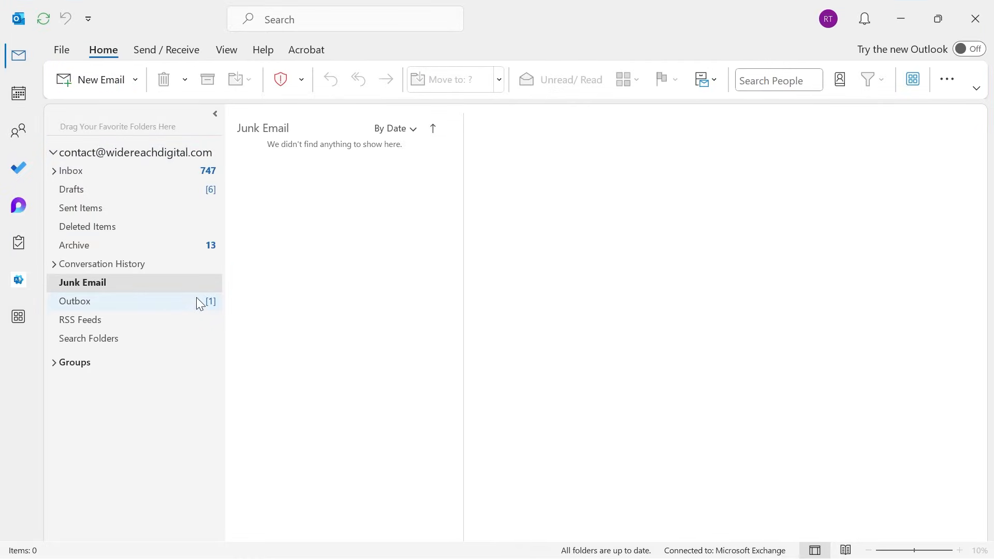
click(76, 301)
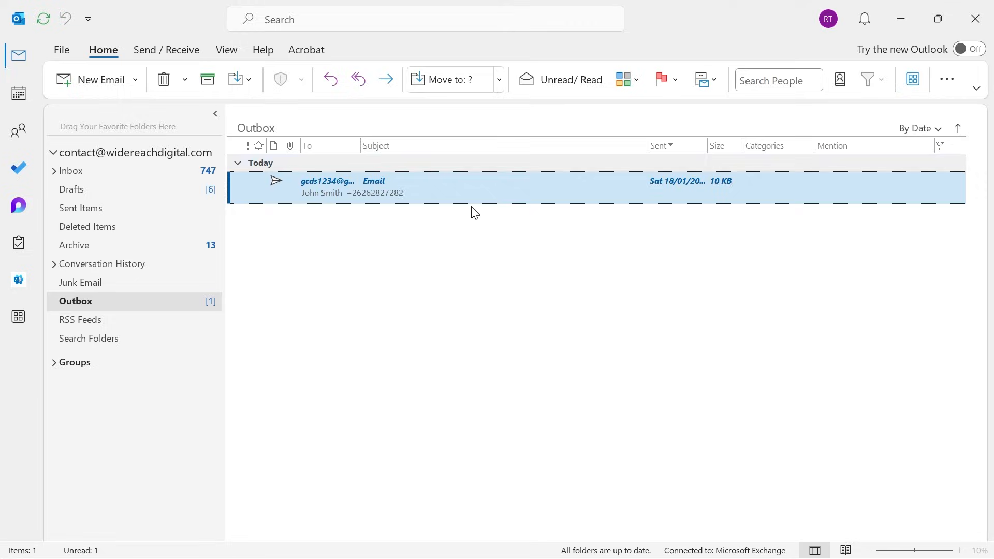
mouse_move(382, 195)
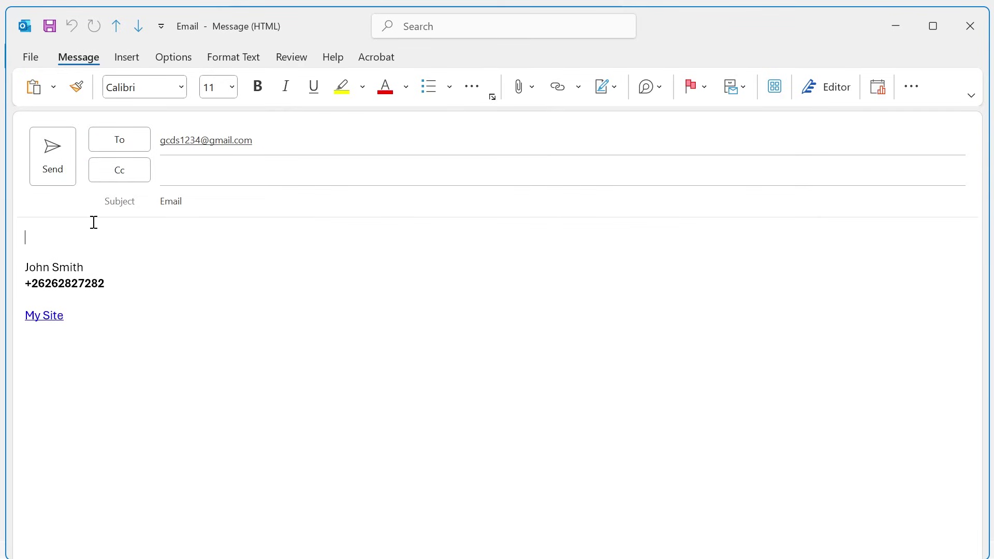
click(52, 156)
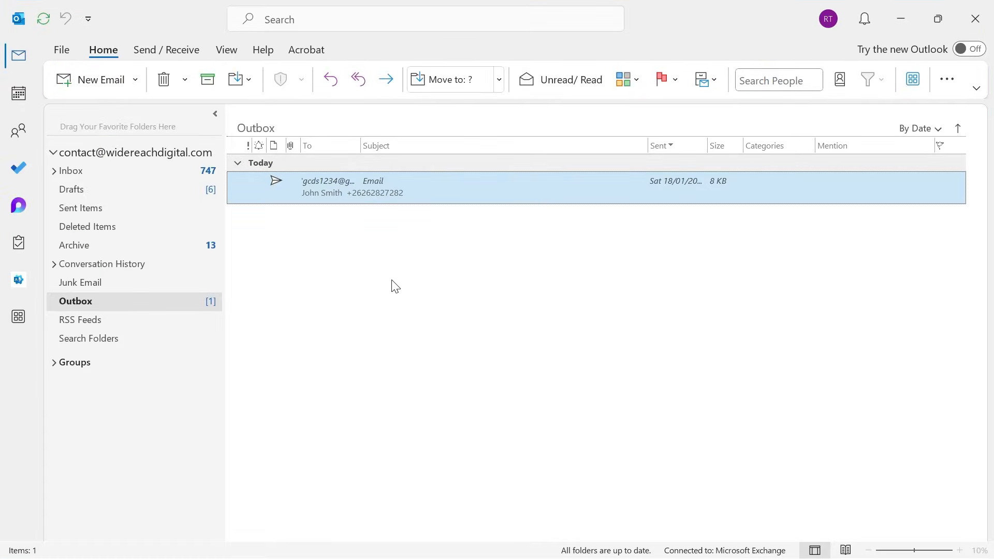